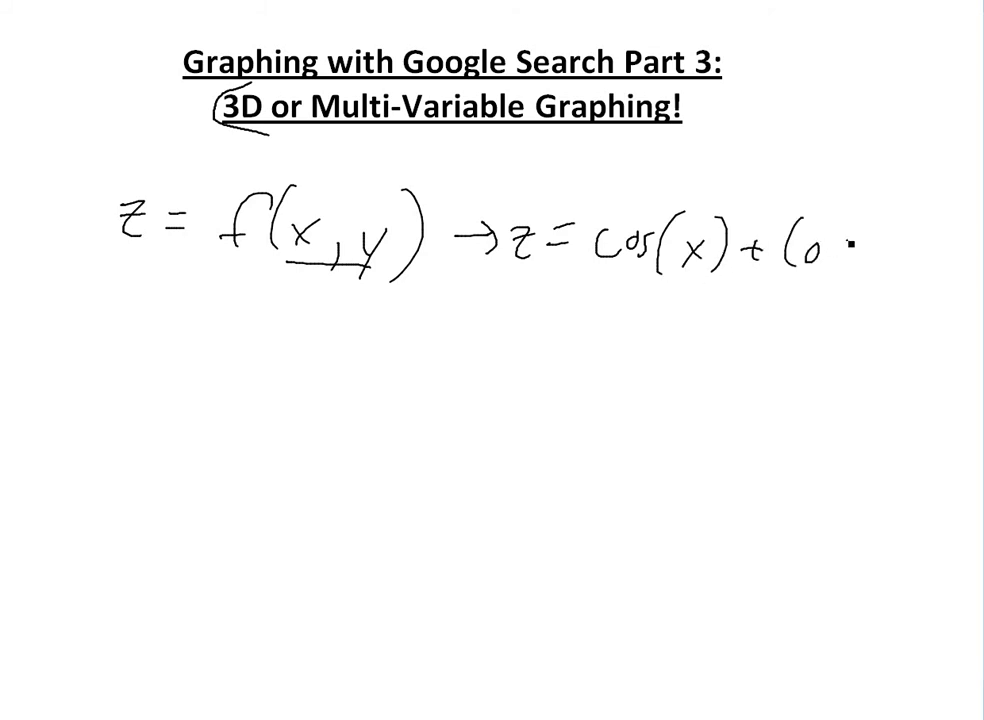
- Finish handwriting the example z = cos(x) + cos(y) on the whiteboard
type("cos(y)")
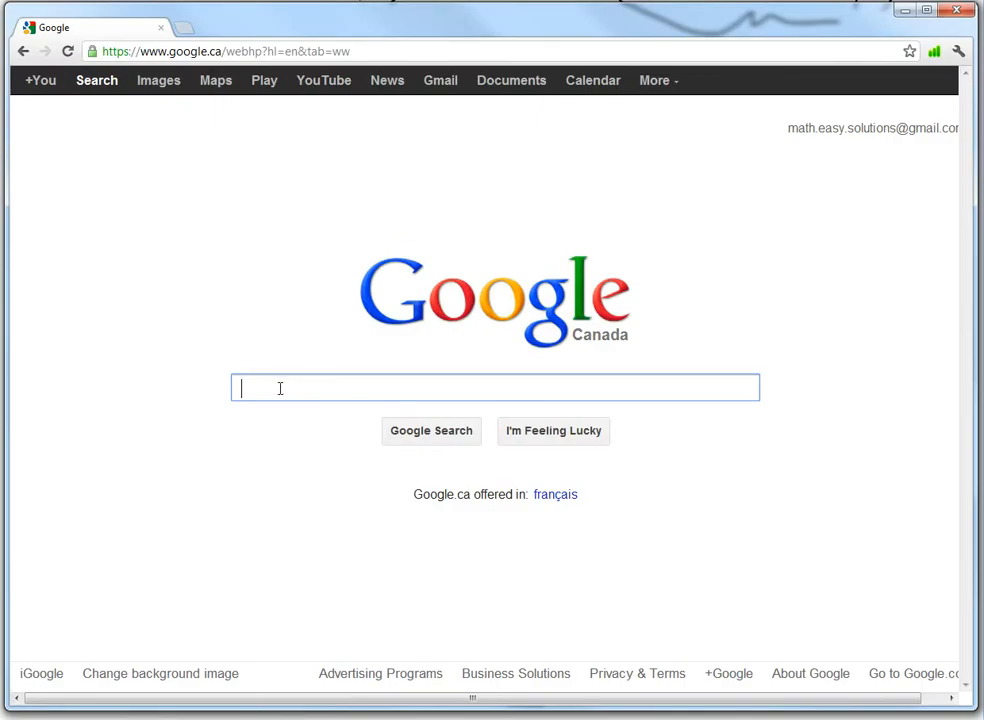
- Search Google for cos(x) + cos(y) to get its 3D egg-crate surface graph
type("cos(x")
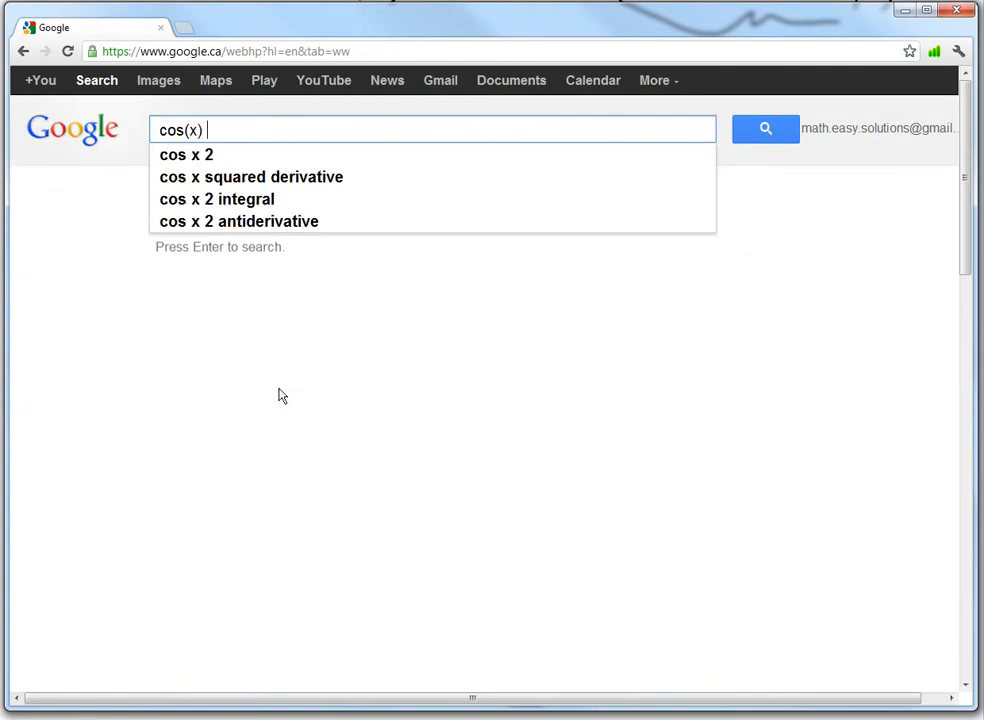
type("+ cos")
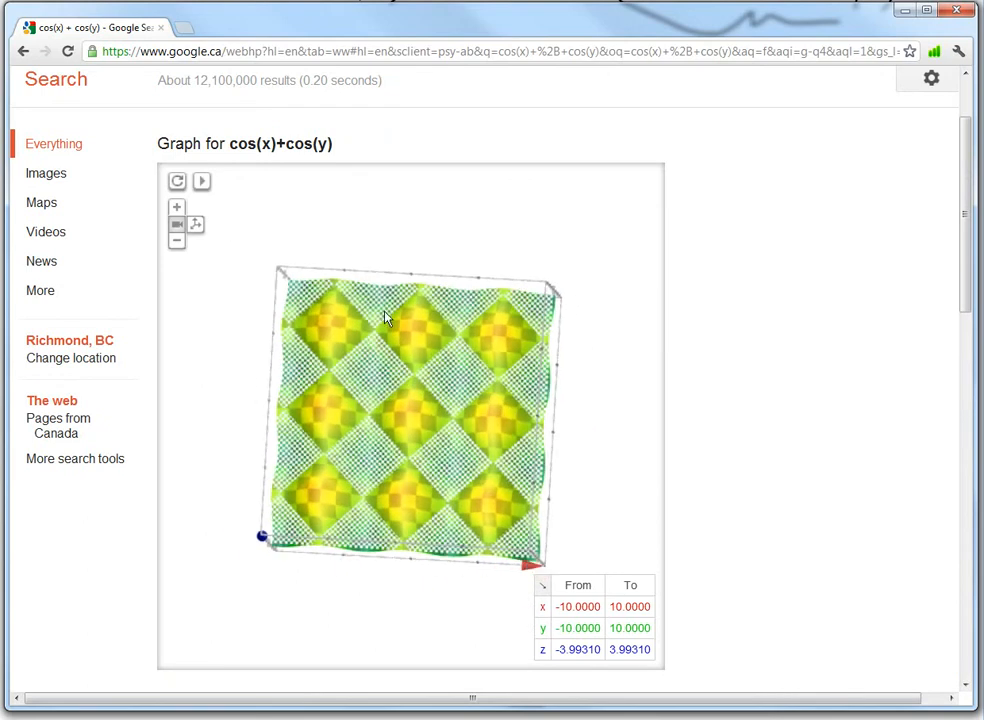
- Rotate the cos(x)+cos(y) surface to a low, tilted view of its wave ridges
left_click_drag(388, 318, 364, 496)
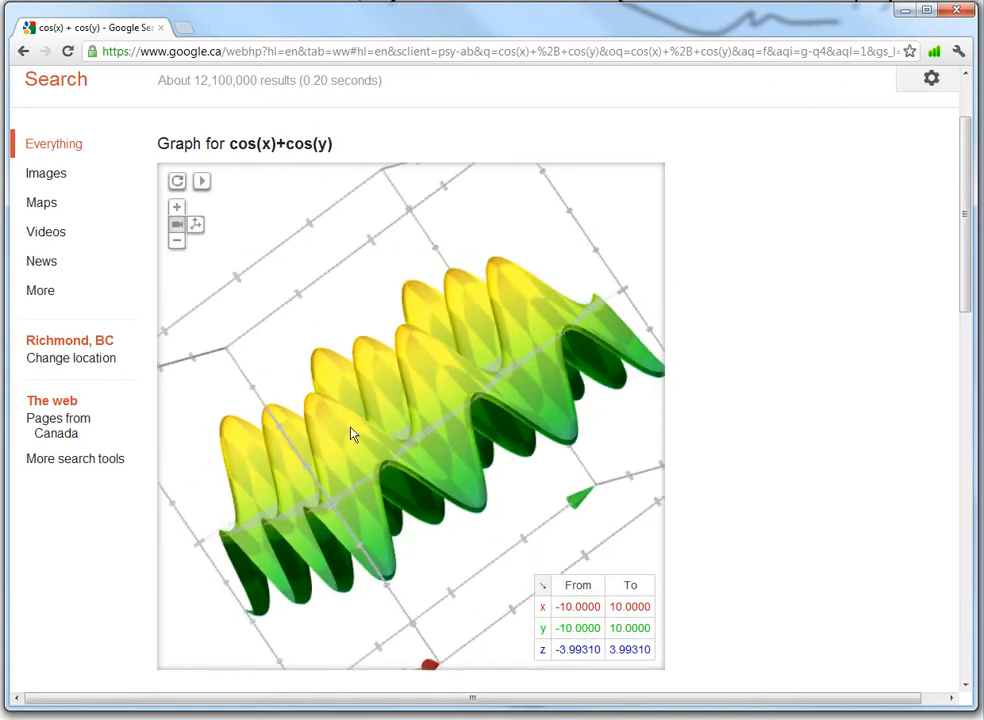
left_click_drag(350, 432, 418, 384)
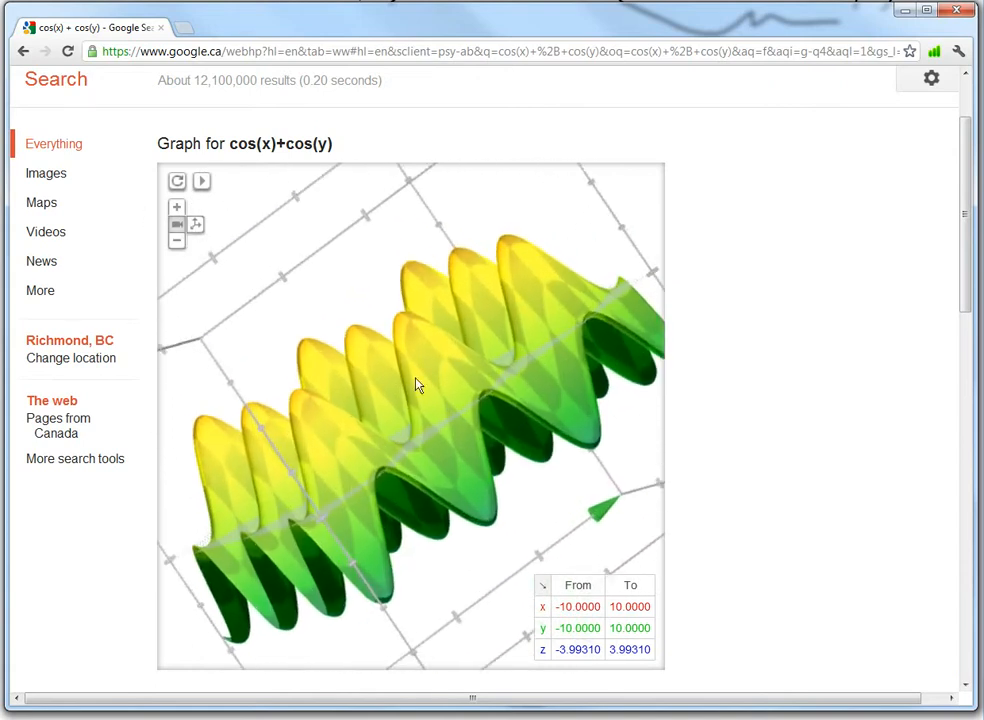
left_click_drag(418, 384, 360, 430)
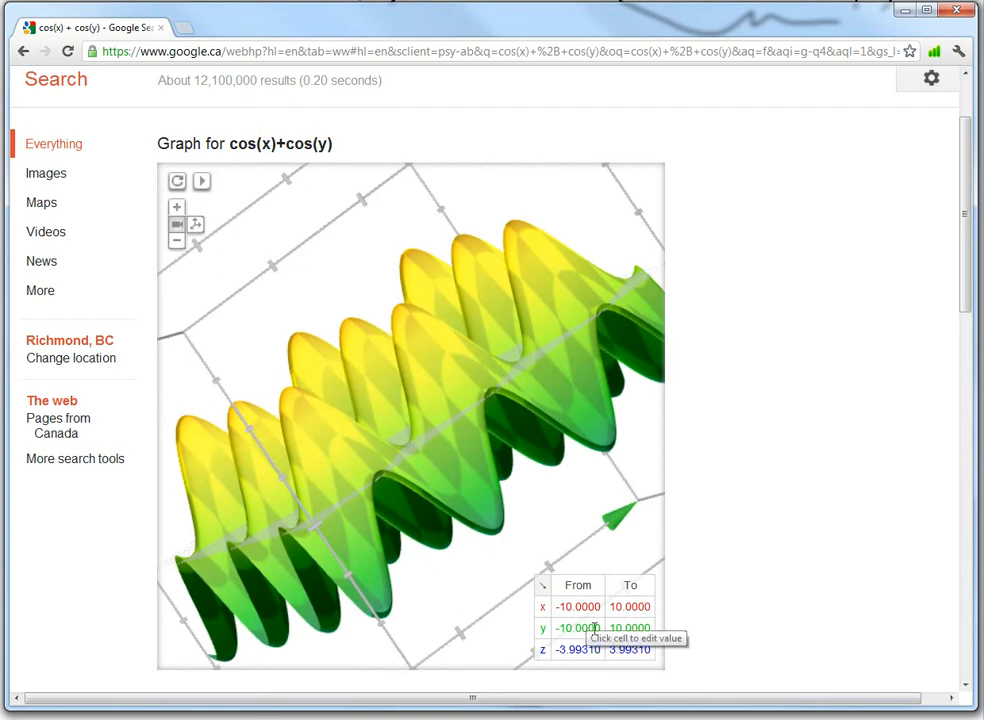
mouse_move(500, 476)
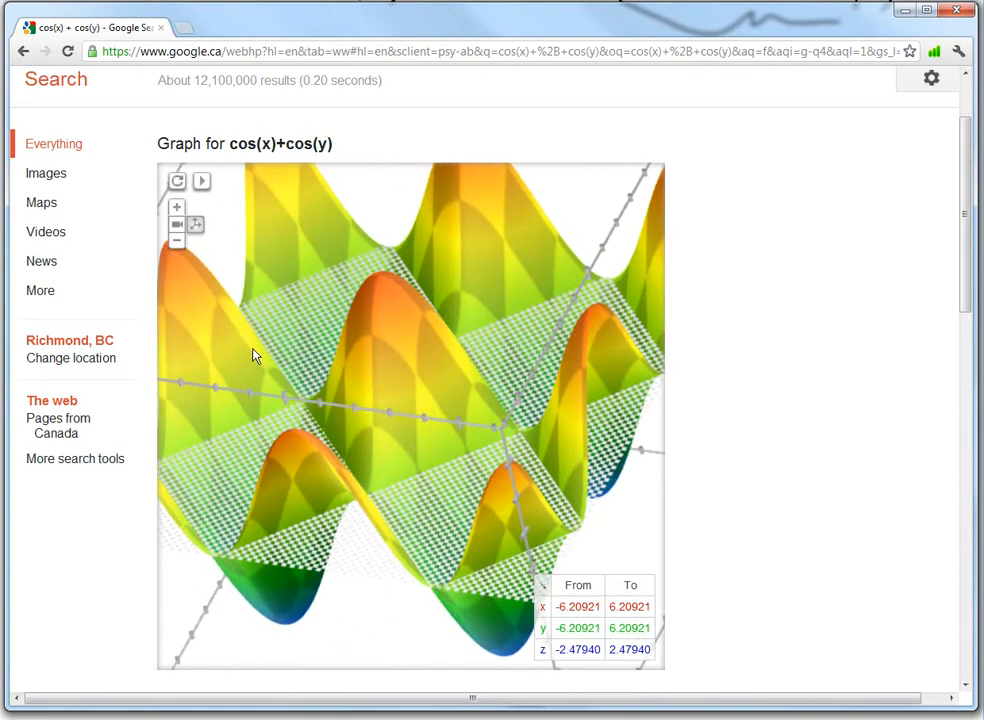
- Zoom into the cos(x)+cos(y) graph and turn it to show a few large wave peaks close up
left_click_drag(252, 356, 424, 444)
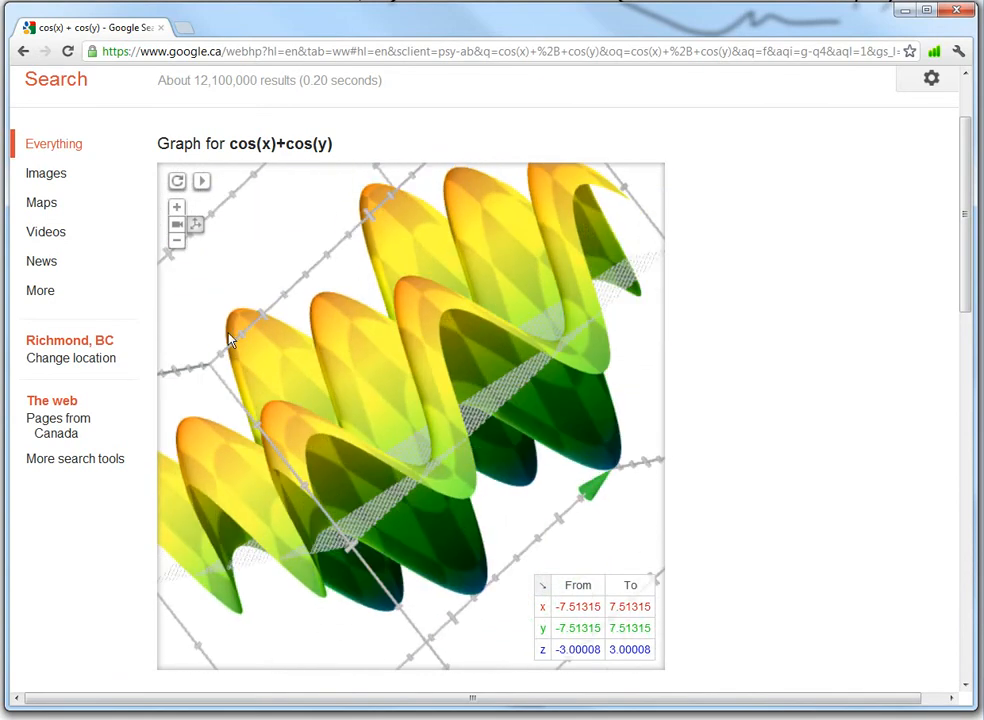
left_click(200, 180)
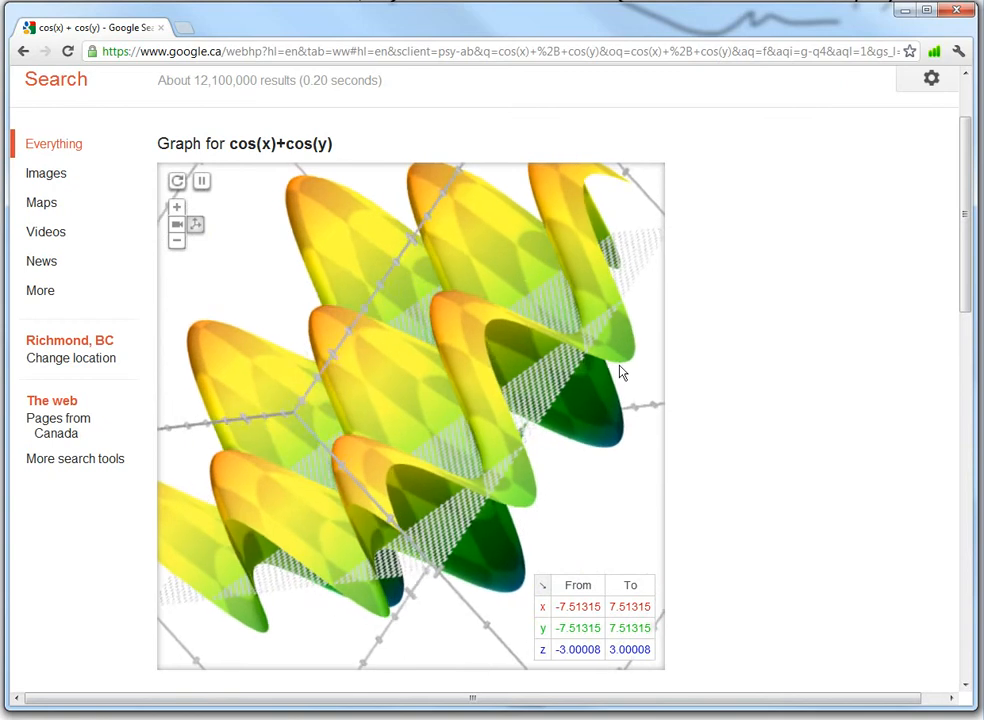
left_click_drag(620, 372, 528, 536)
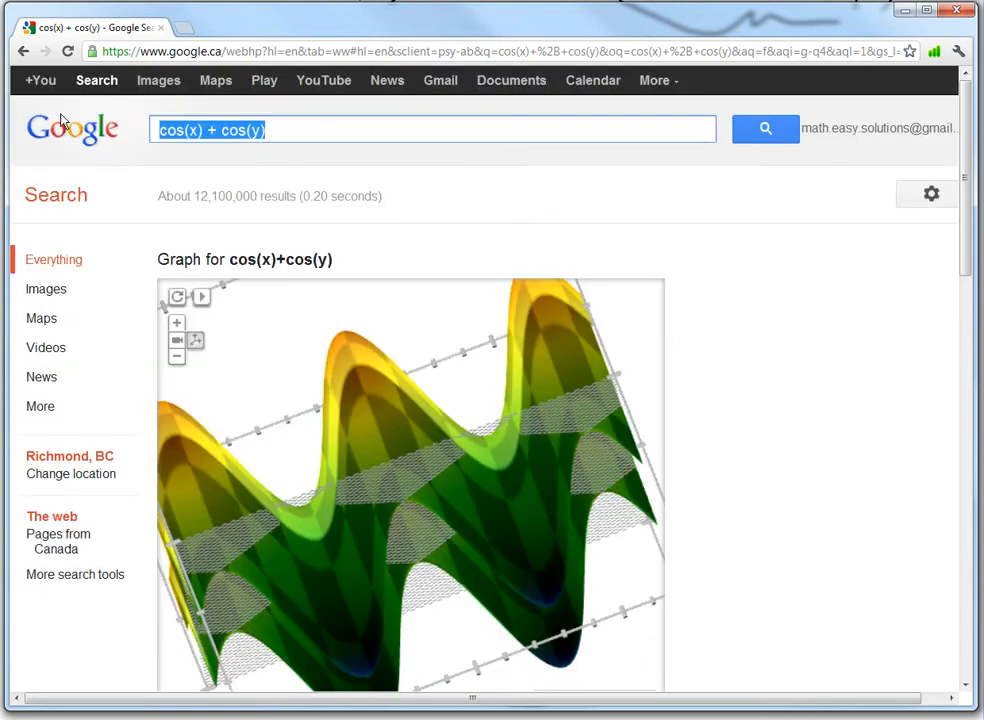
- Search y+x and view its planar graph, then search y+sin(x) for its rippled surface
type("y+z")
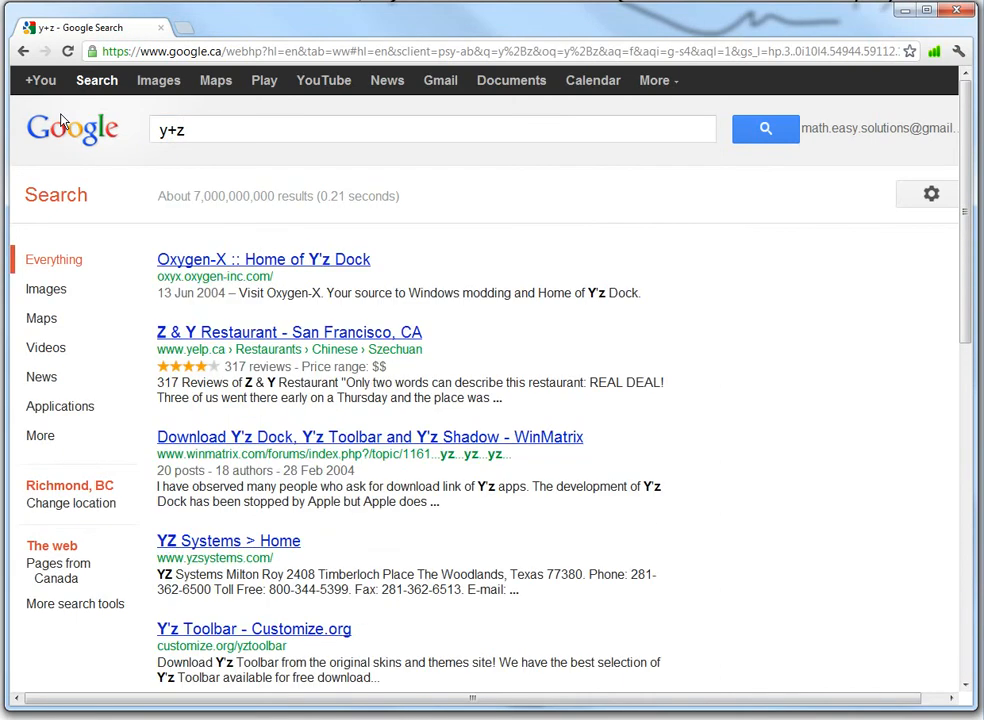
left_click(432, 128)
type("x")
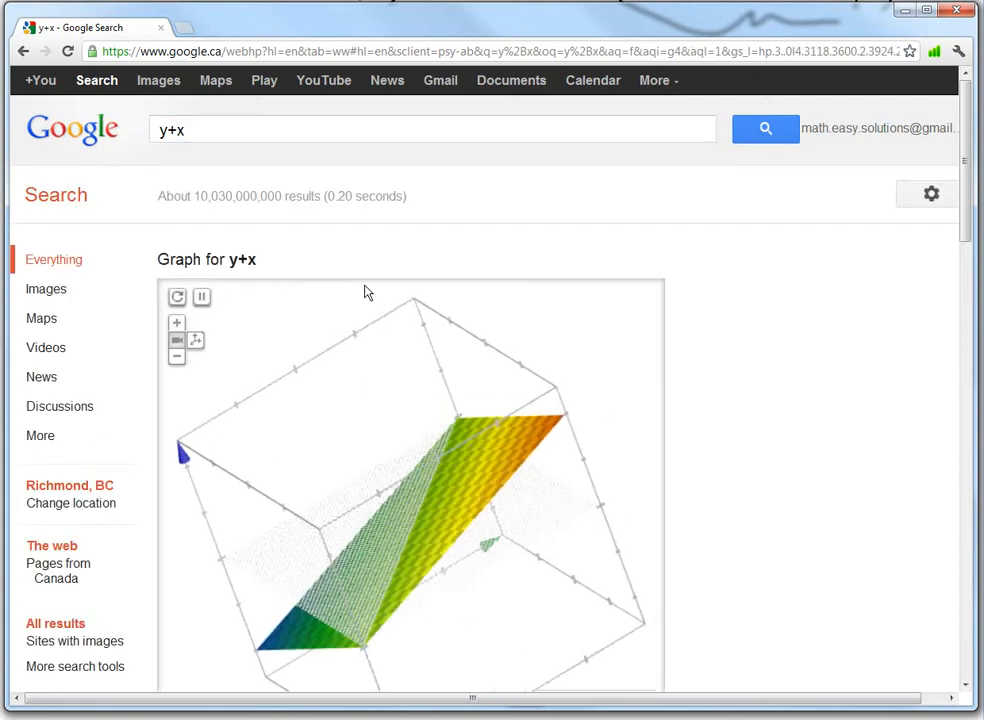
scroll("down", 3)
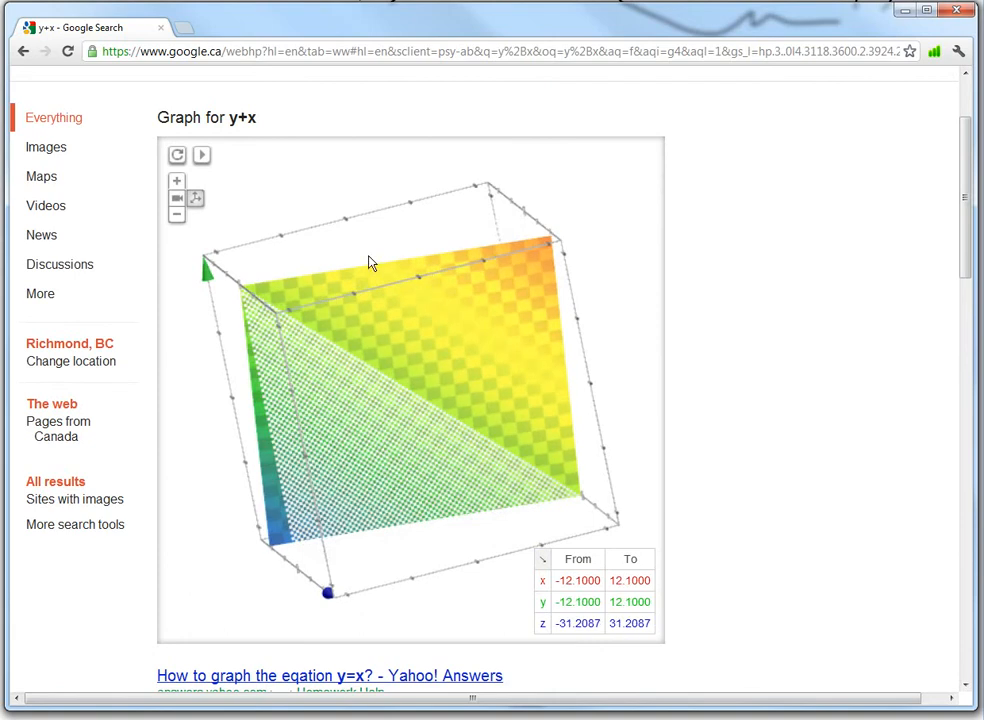
left_click(200, 156)
type("y+sin(x)")
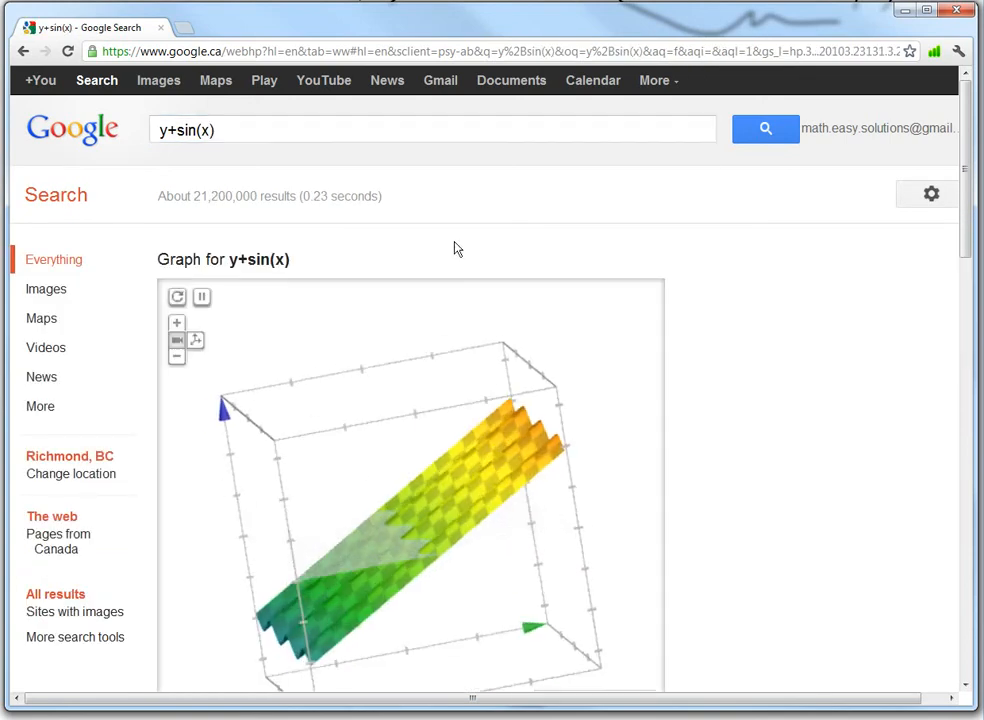
- Rotate the y+sin(x) surface to show its wavy edge side-on and magnify it to about ±4.24
scroll("down", 3)
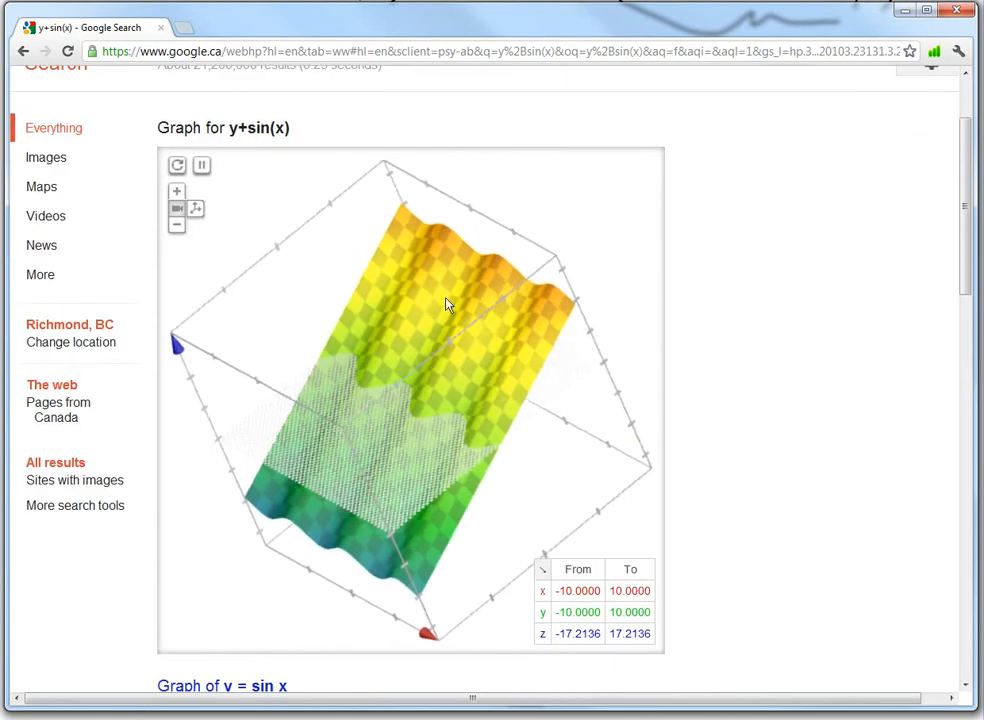
left_click_drag(448, 304, 448, 348)
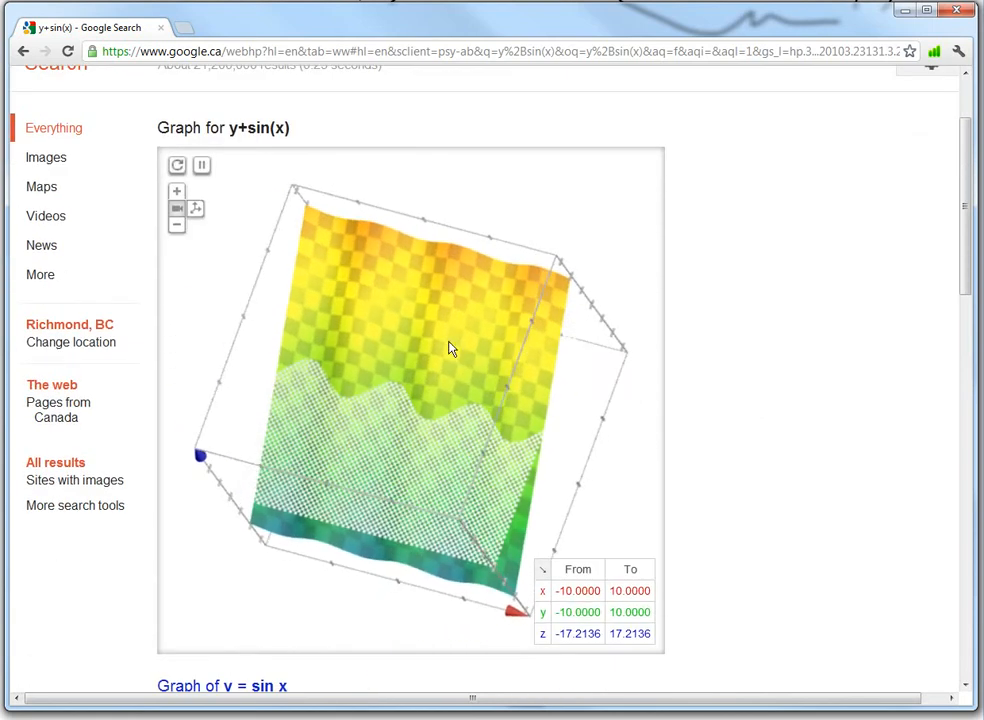
left_click_drag(448, 348, 296, 288)
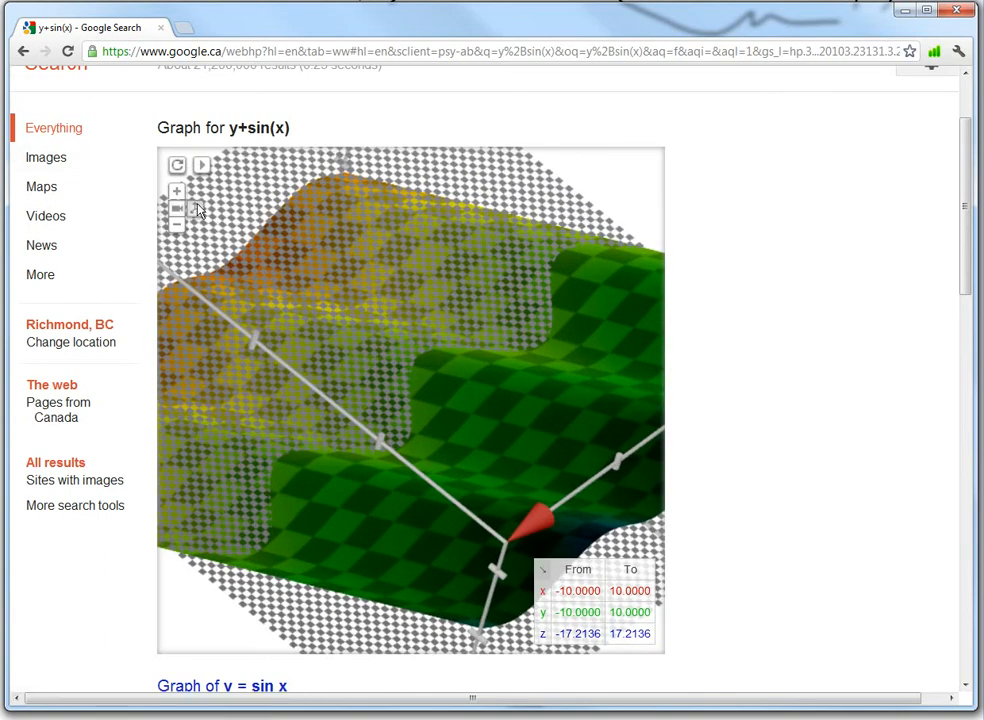
left_click(176, 192)
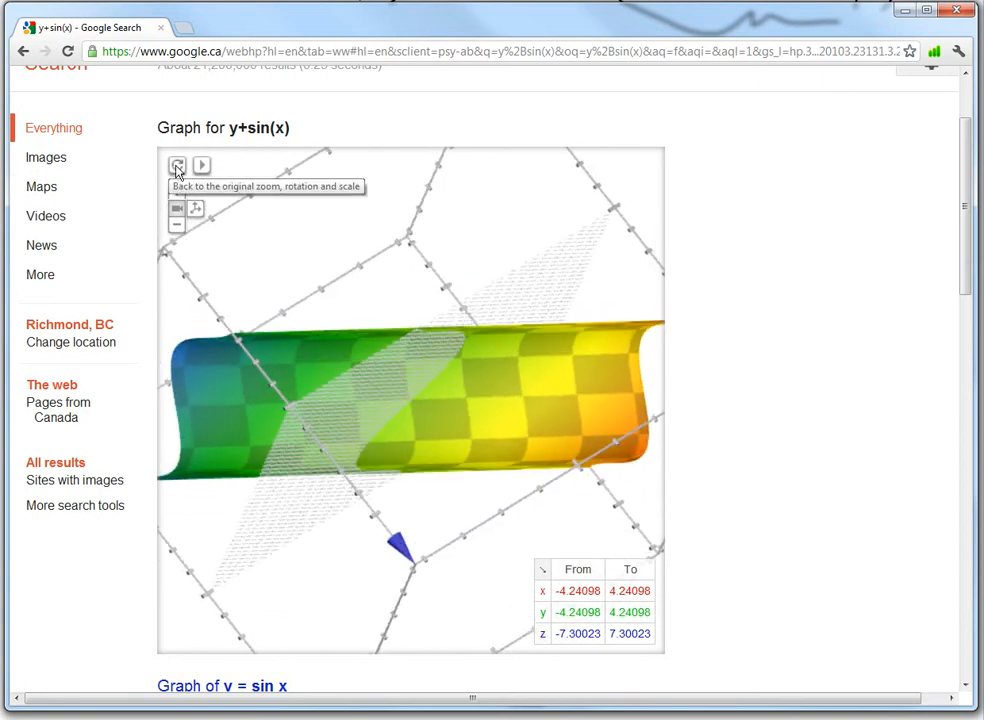
- Reset the y+sin(x) graph to its -10 to 10 range and magnify it to a close-up of the wavy sheet
left_click(176, 164)
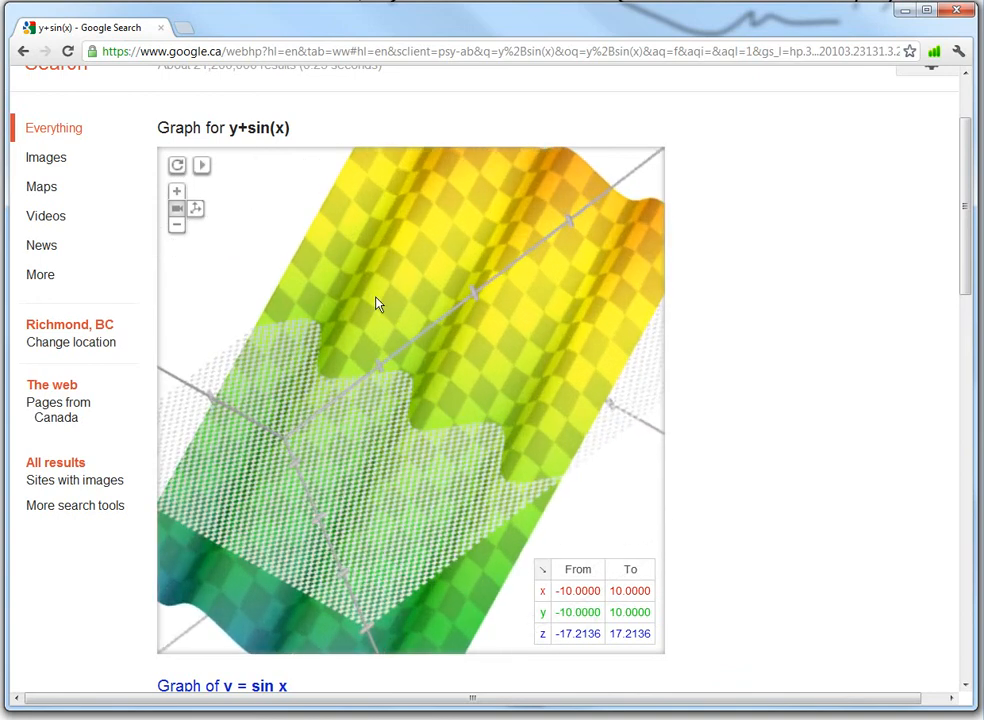
left_click(200, 164)
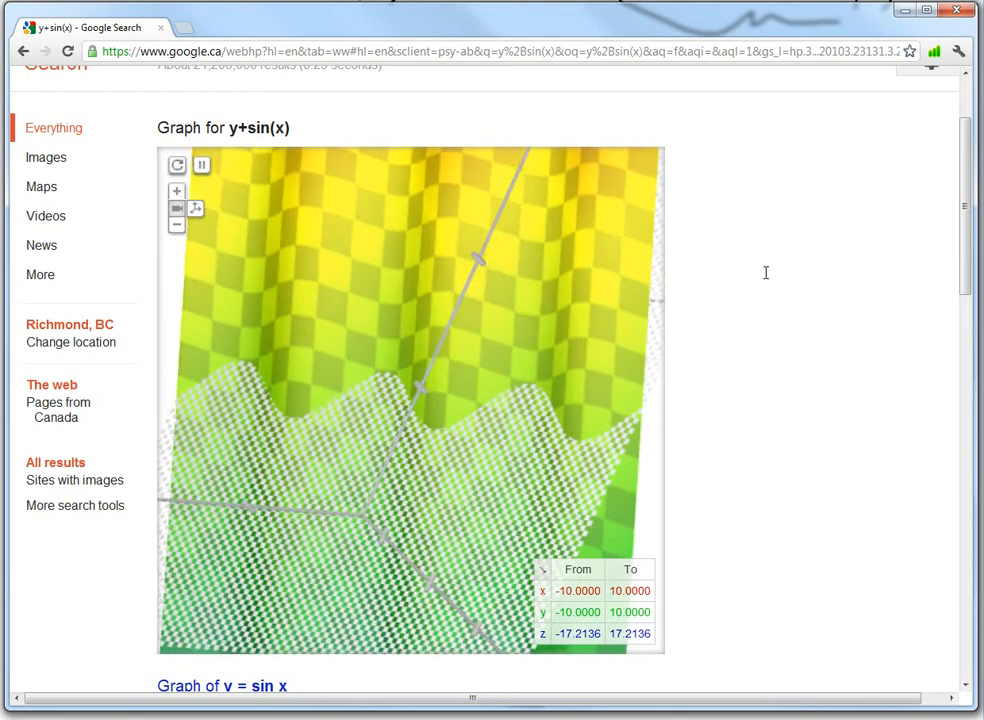
scroll("up", 3)
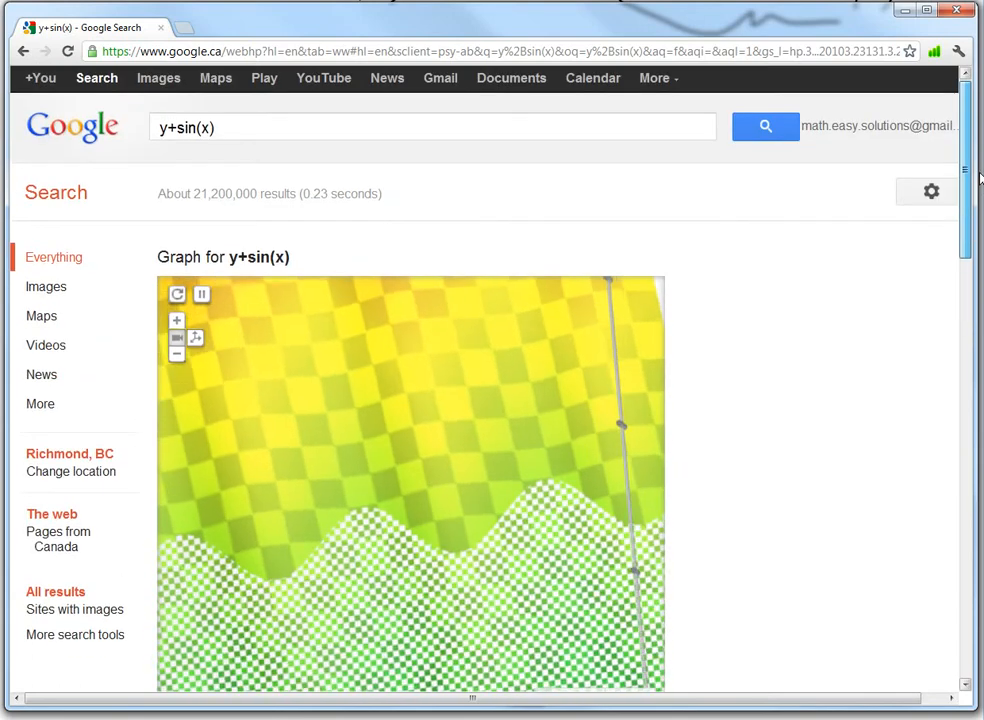
scroll("down", 3)
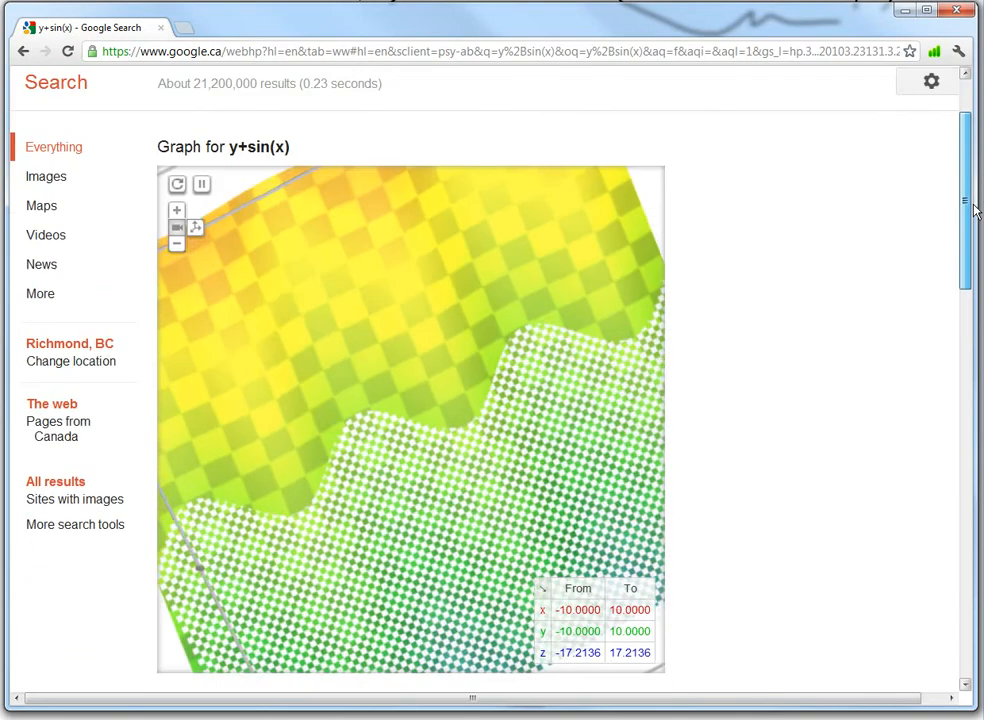